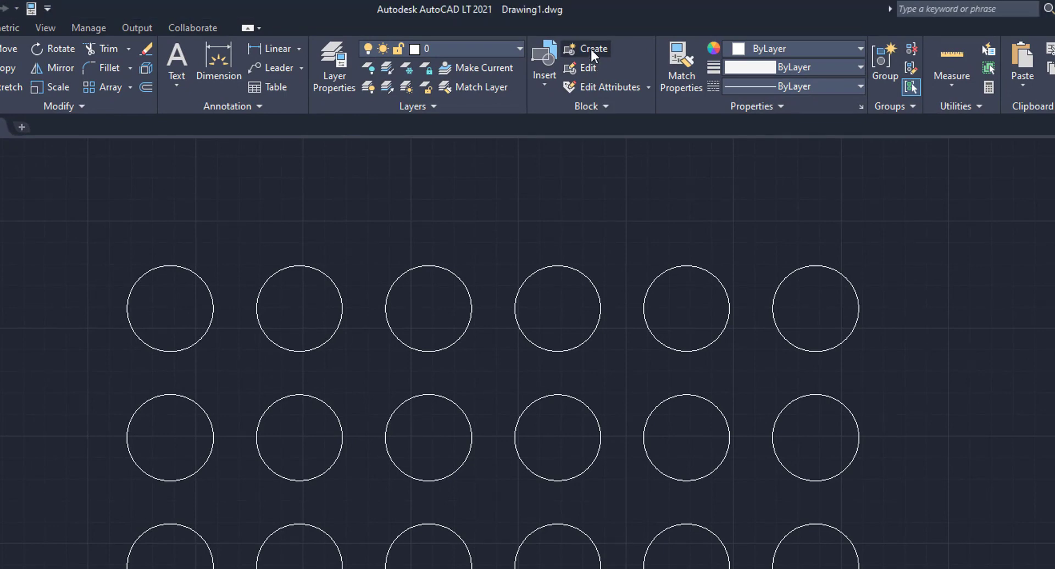
Begin a new block definition from the Home ribbon's Block panel
left_click(594, 50)
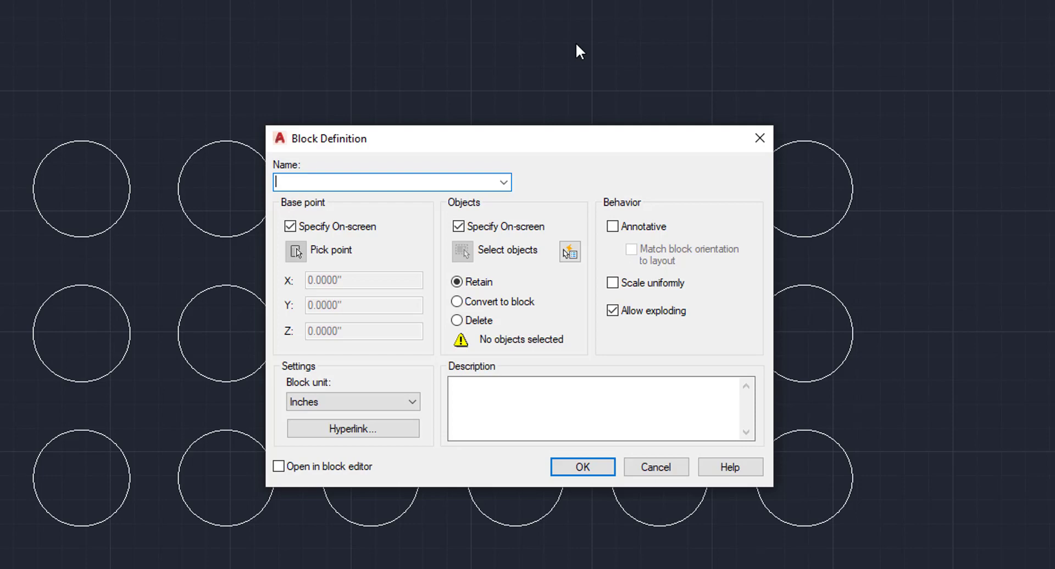
Enter Circle as the name of the new block
type("Ci")
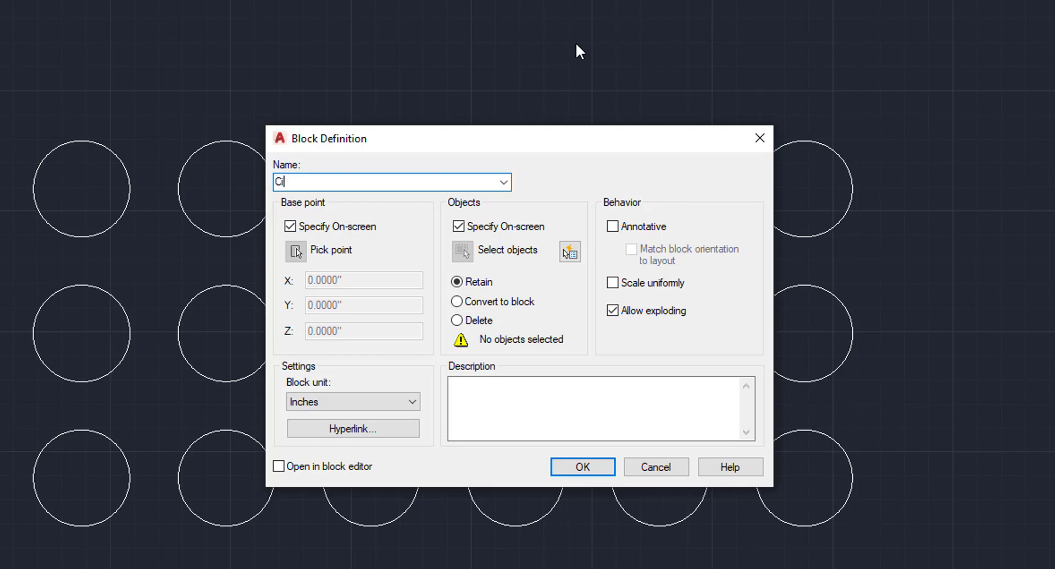
type("rcle")
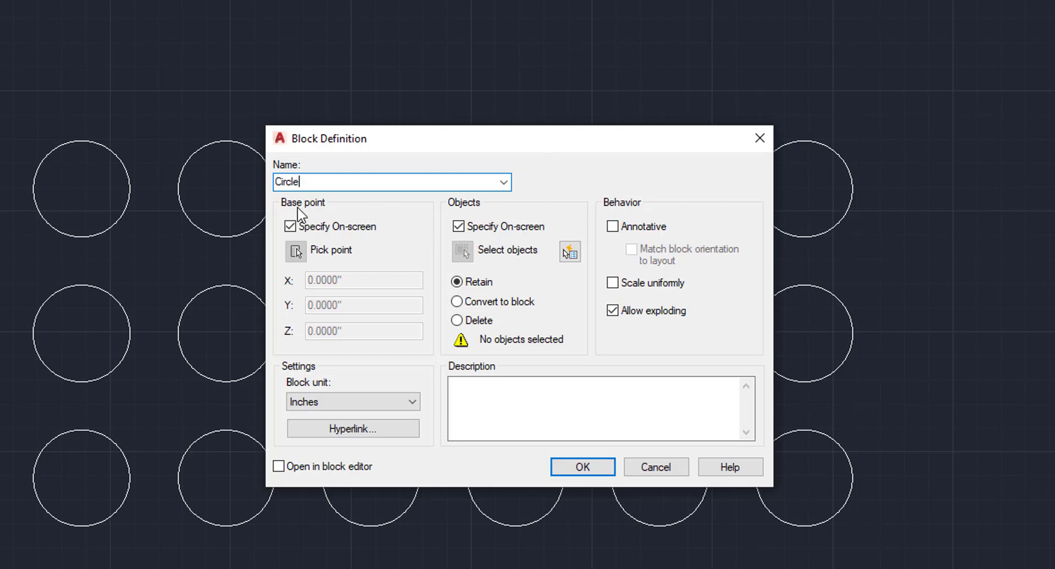
mouse_move(475, 223)
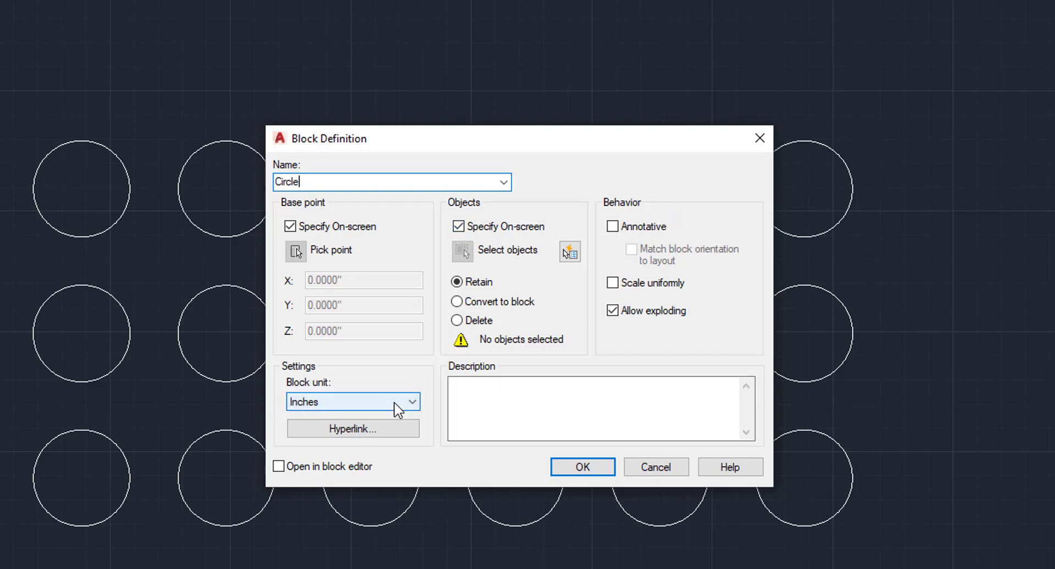
mouse_move(393, 415)
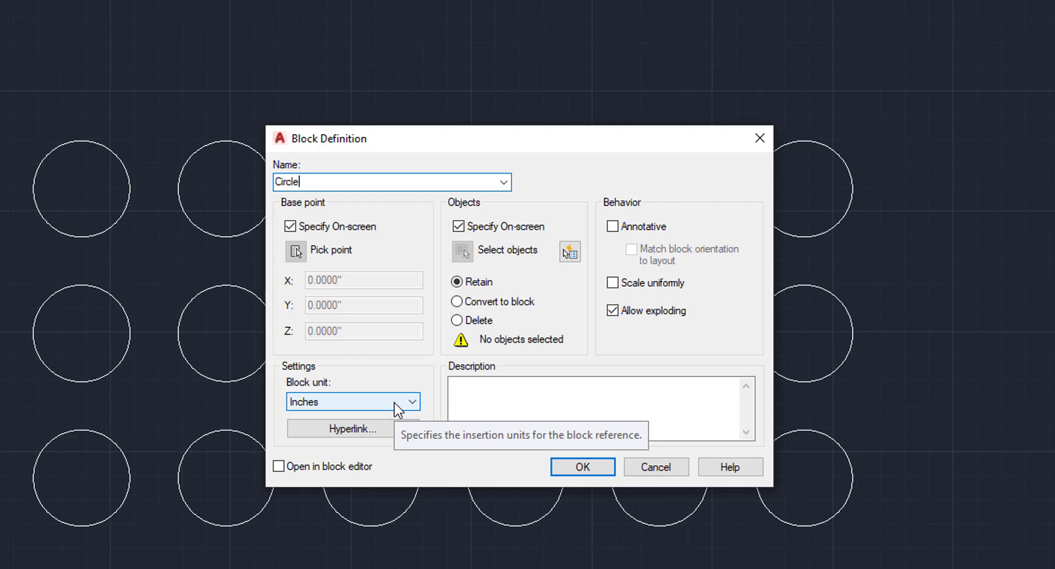
mouse_move(395, 385)
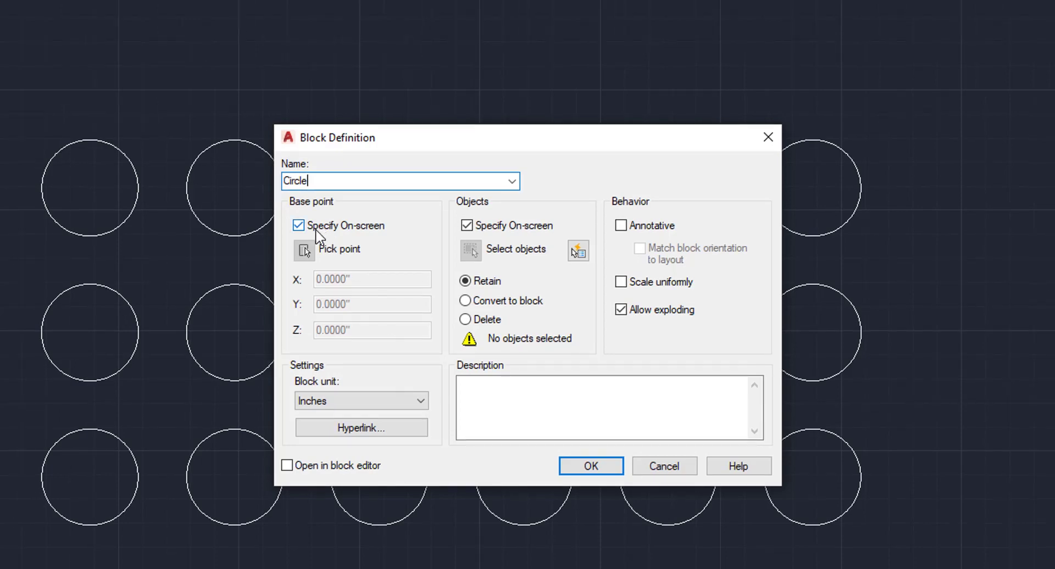
mouse_move(305, 251)
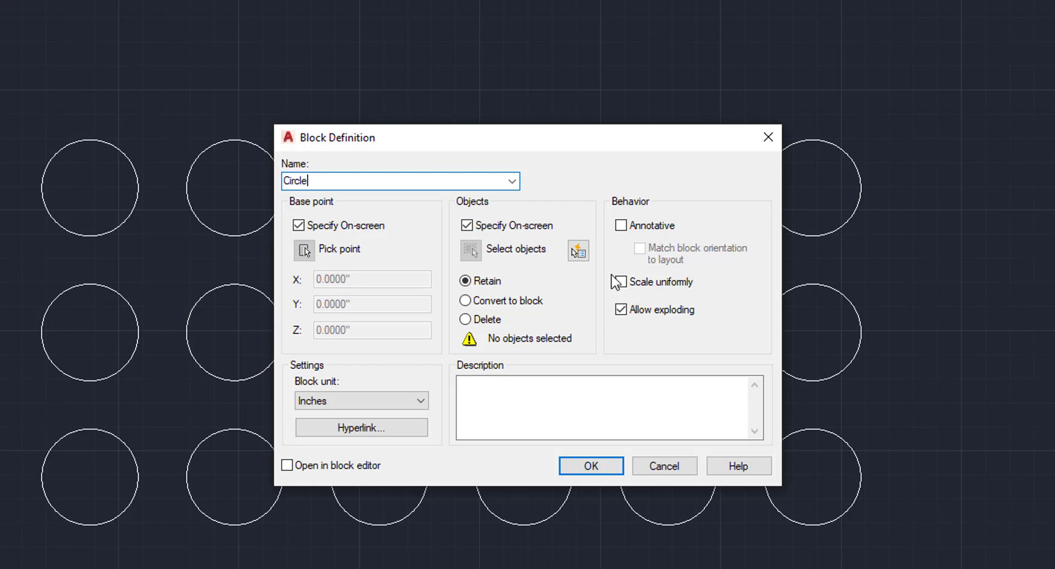
mouse_move(476, 308)
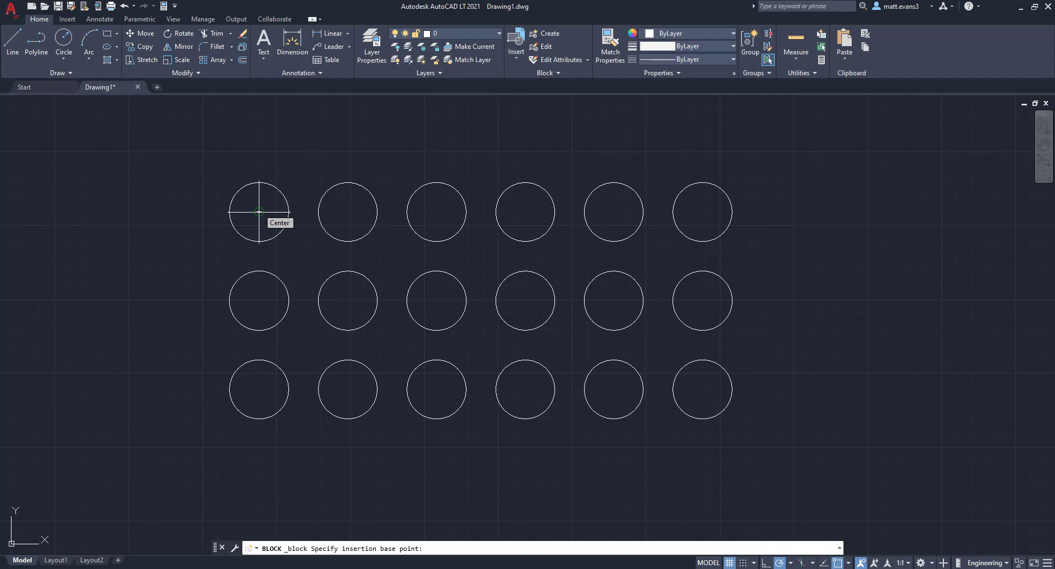
Pick the top-left circle's centre as base point and window-select all 18 circles
left_click(260, 212)
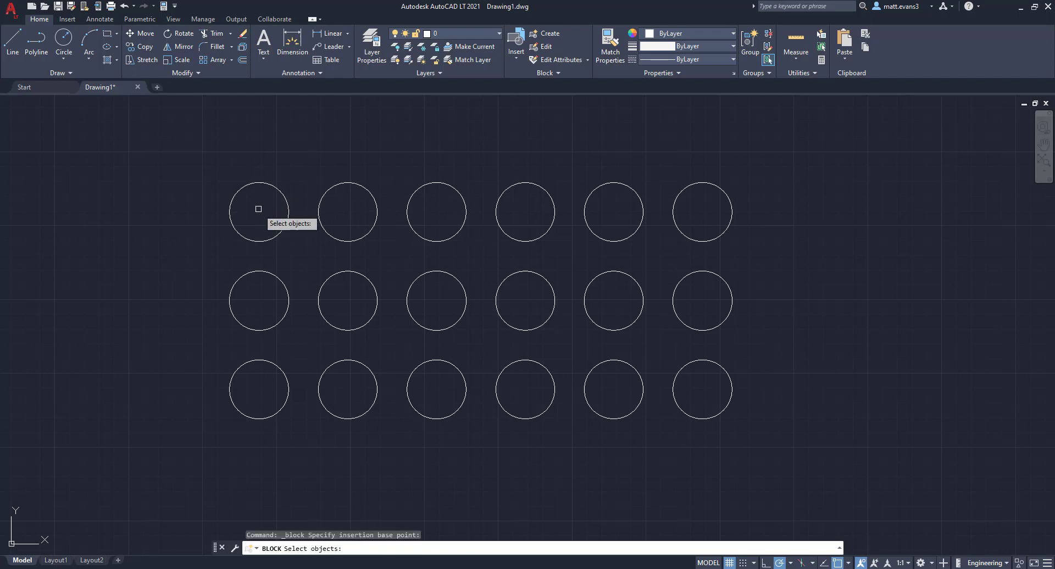
mouse_move(728, 167)
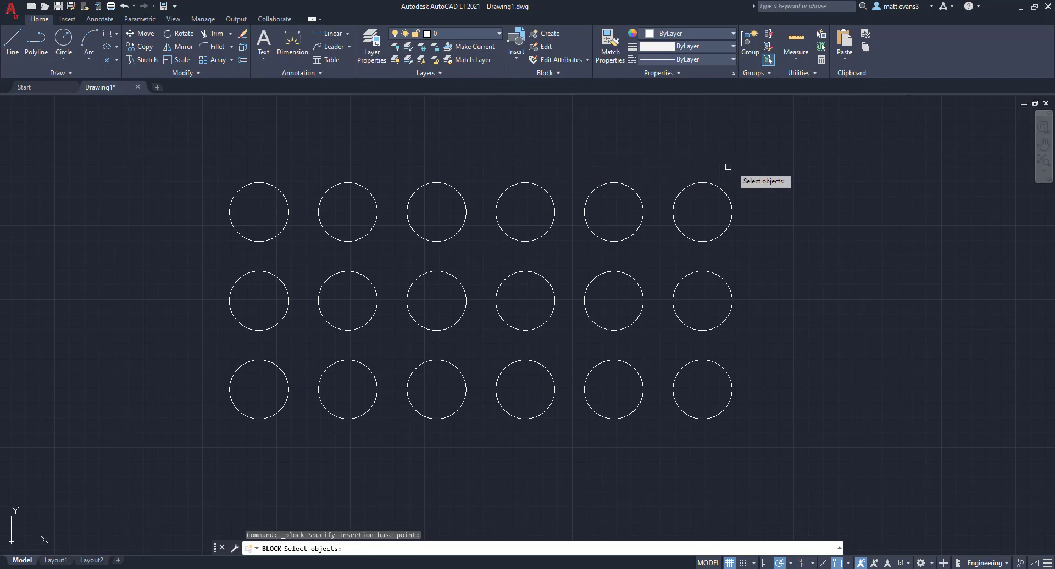
mouse_move(746, 169)
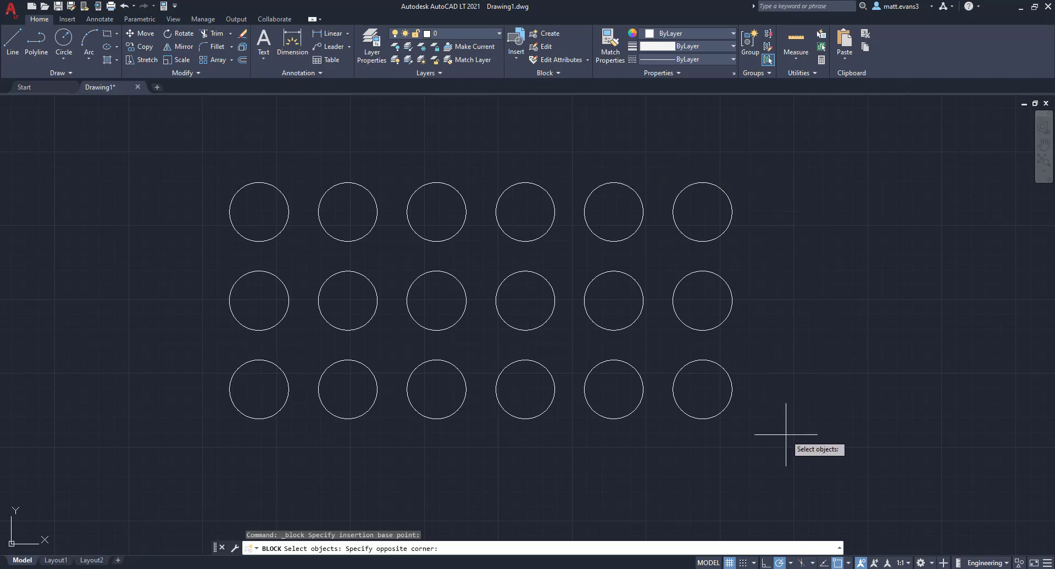
left_click_drag(785, 434, 187, 131)
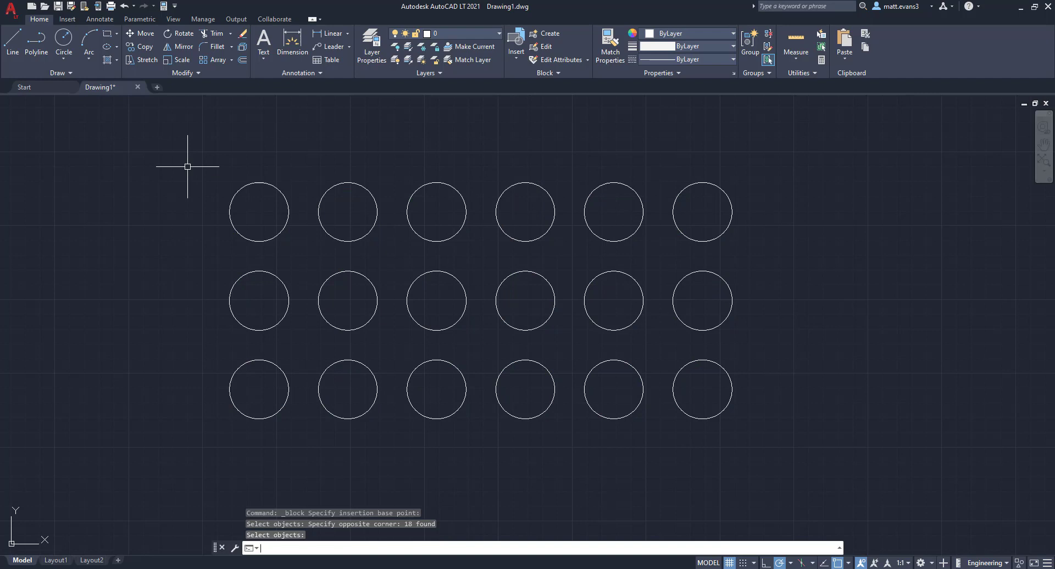
mouse_move(265, 183)
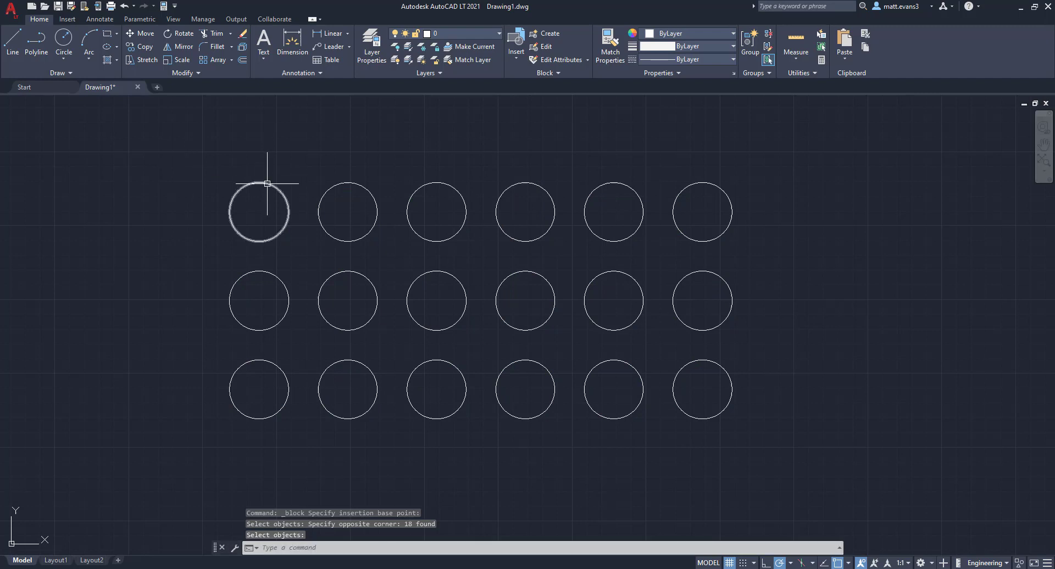
mouse_move(333, 186)
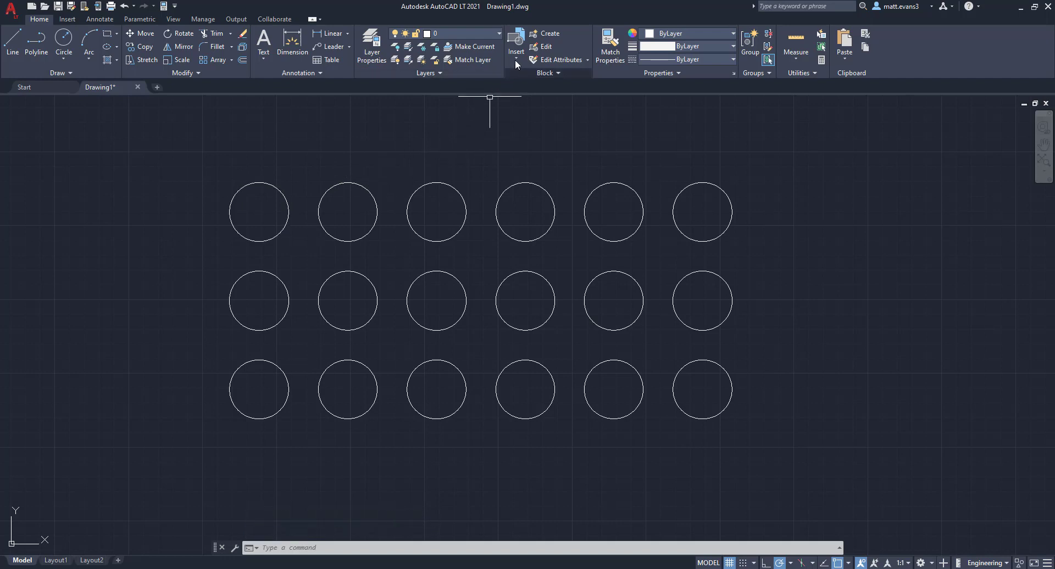
Insert a copy of the Circle block at the upper right of the existing arrays
left_click(515, 48)
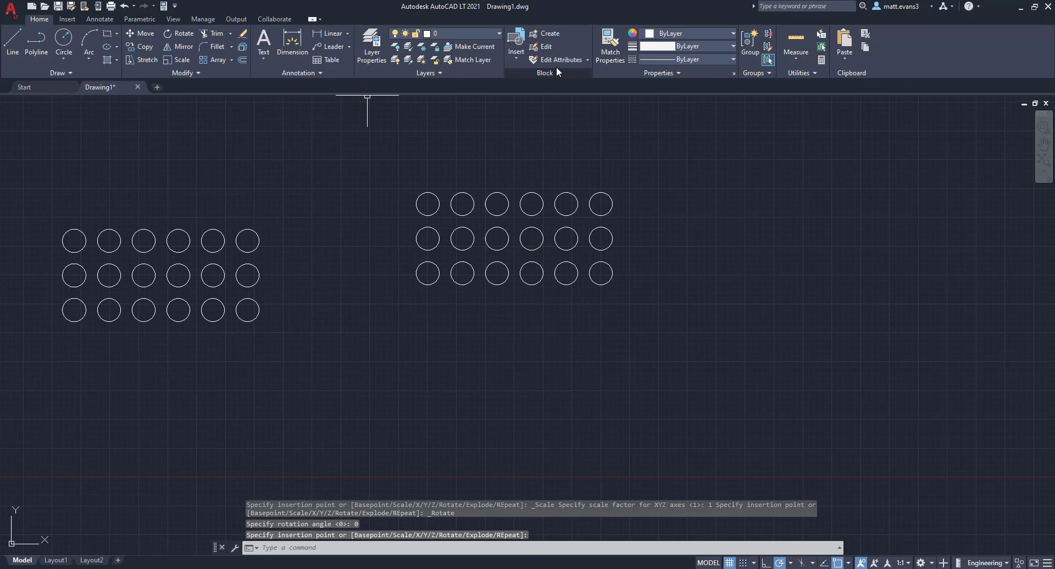
left_click(514, 44)
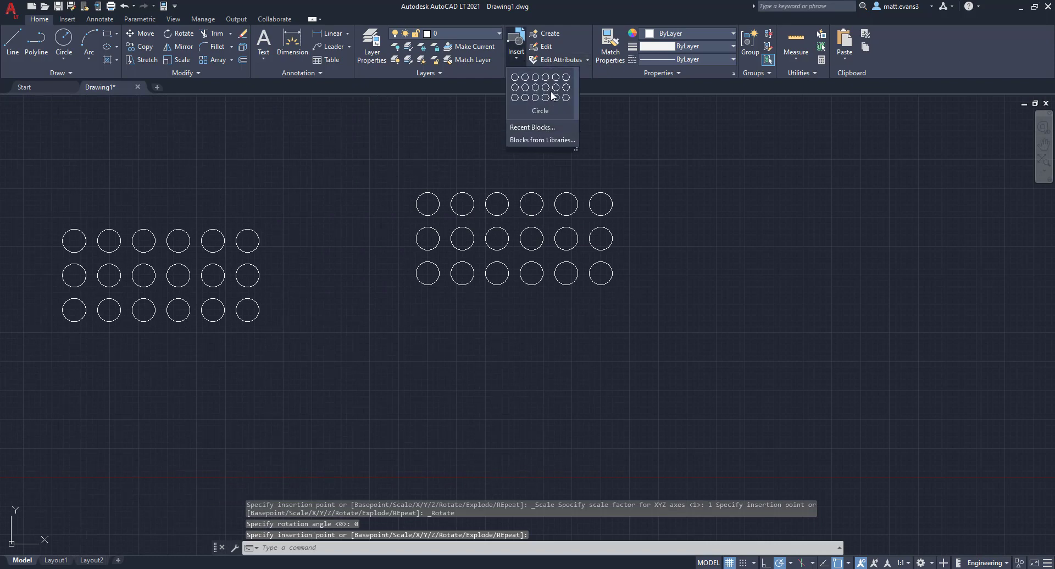
left_click(551, 97)
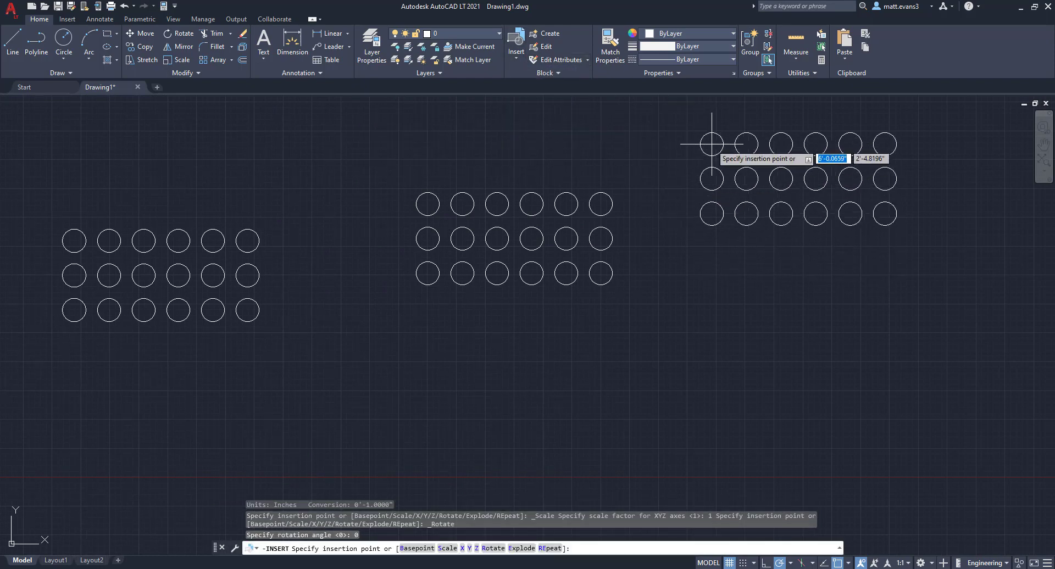
mouse_move(705, 165)
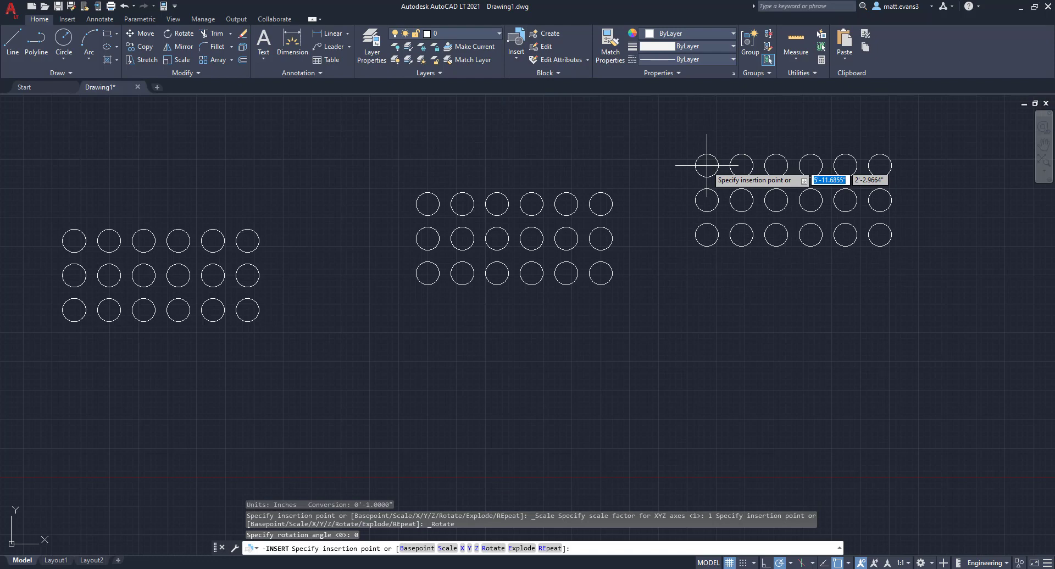
left_click(706, 164)
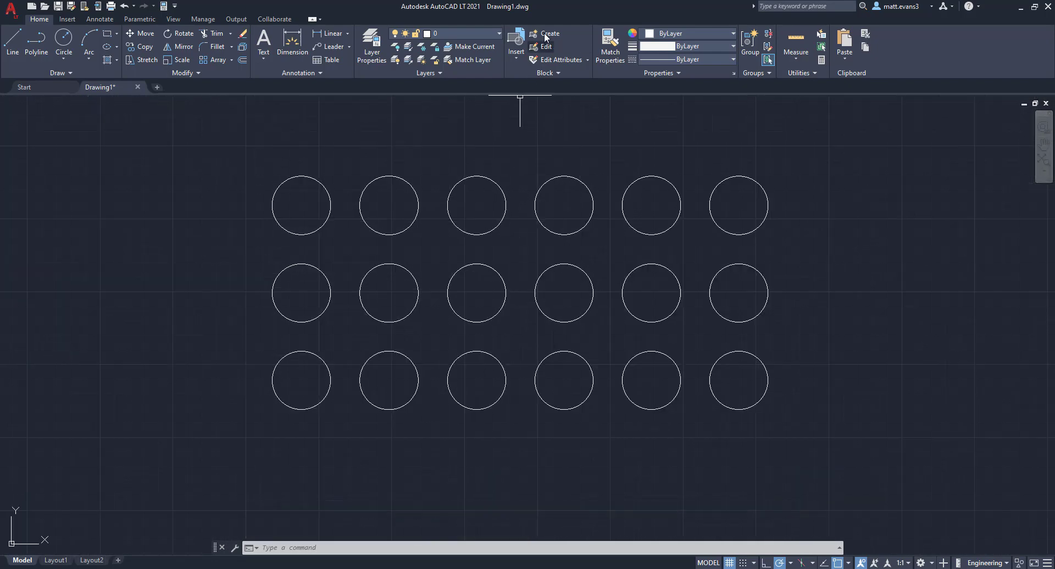
Define block Circle 2 with Convert to block from the bottom two rows of 12 circles
left_click(550, 33)
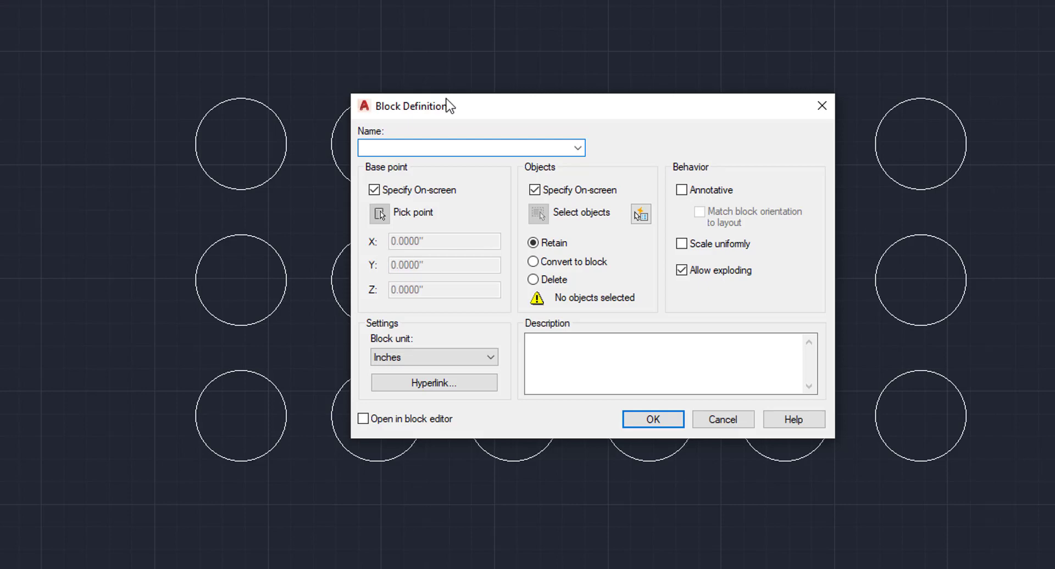
type("Circle 2")
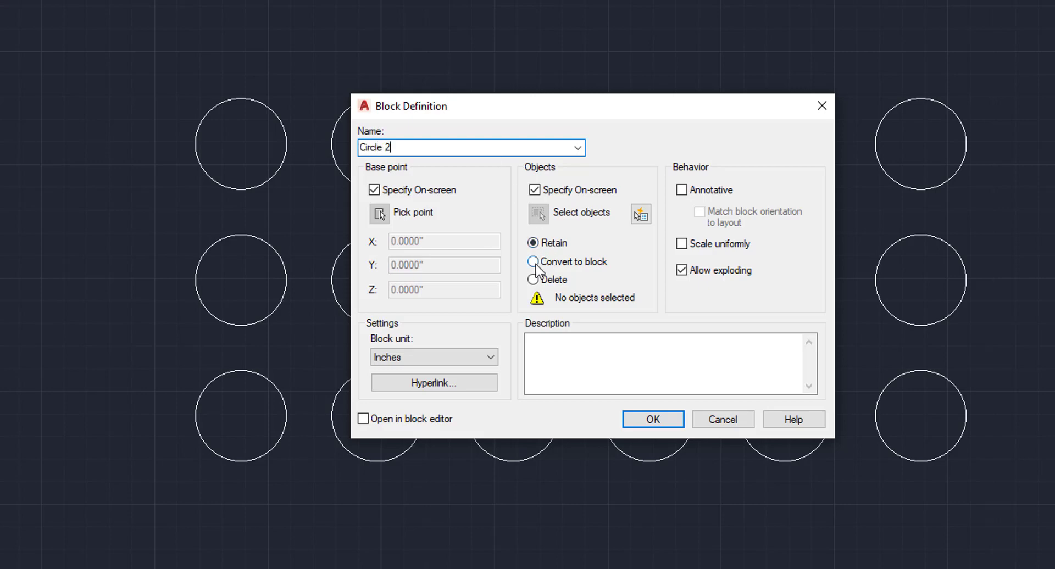
left_click(534, 262)
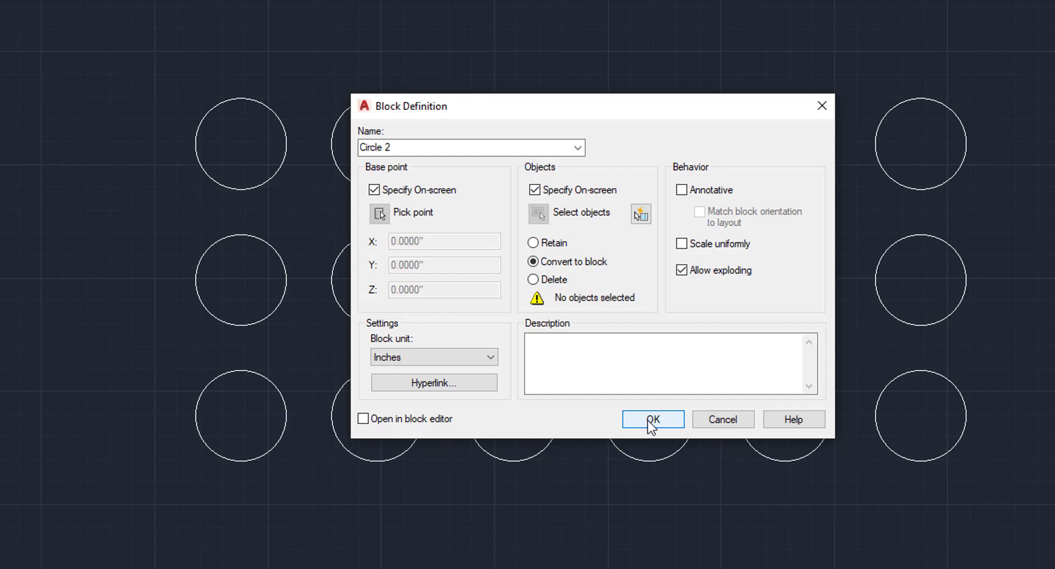
left_click(653, 420)
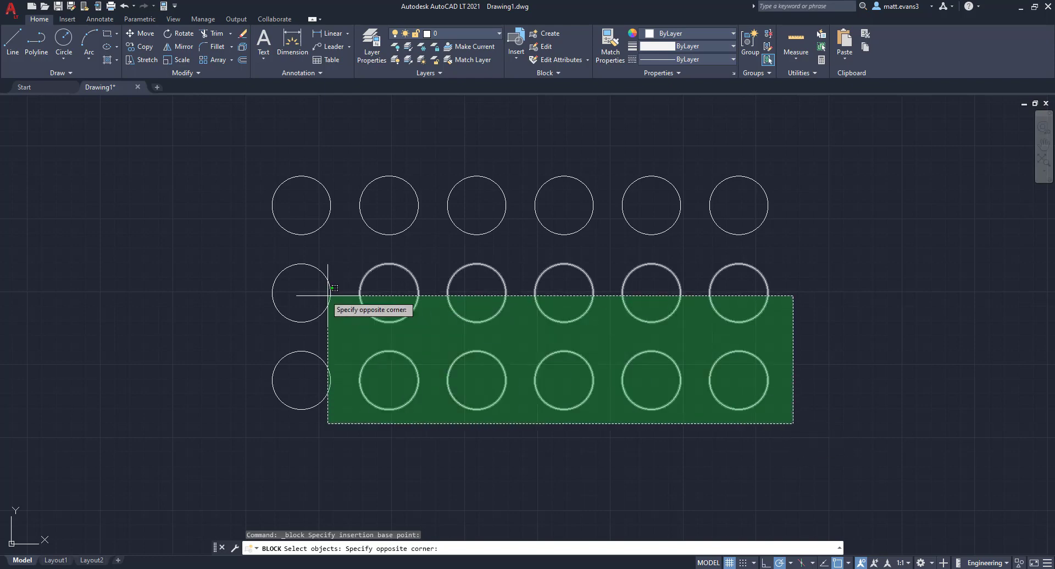
left_click(792, 423)
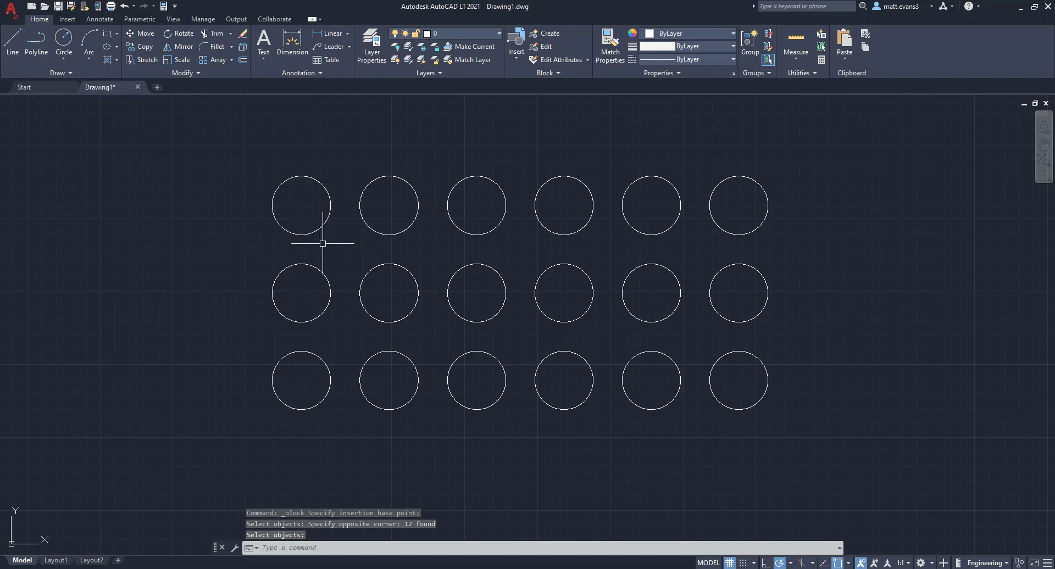
mouse_move(322, 262)
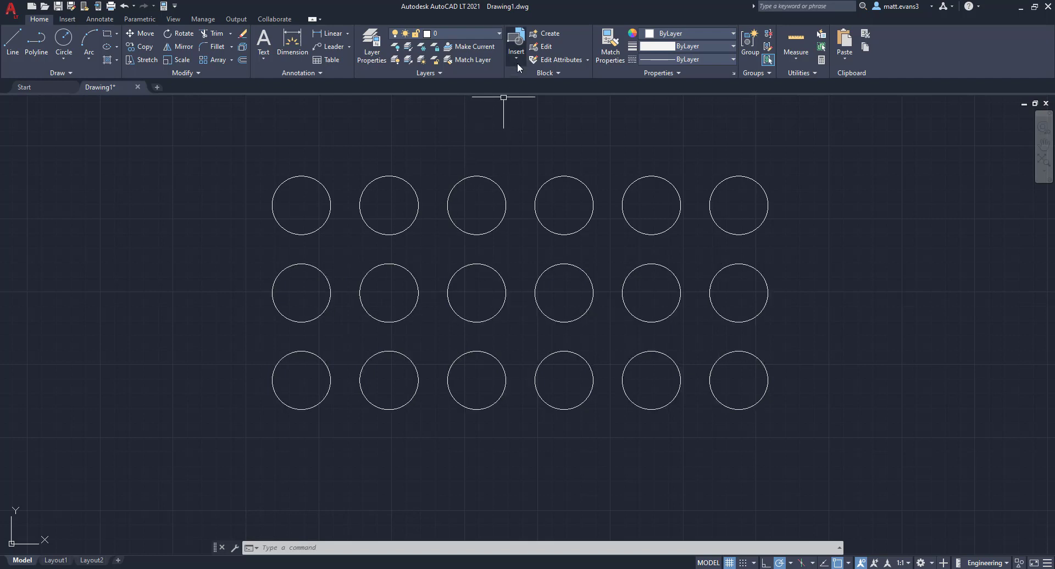
Check that Circle and Circle 2 are listed, then begin another block definition
left_click(515, 44)
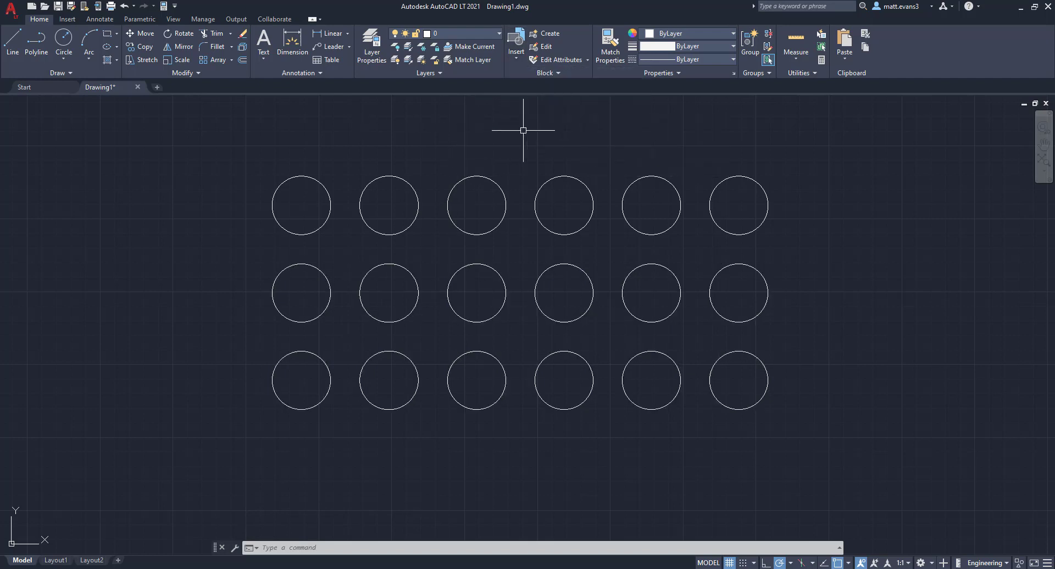
mouse_move(543, 106)
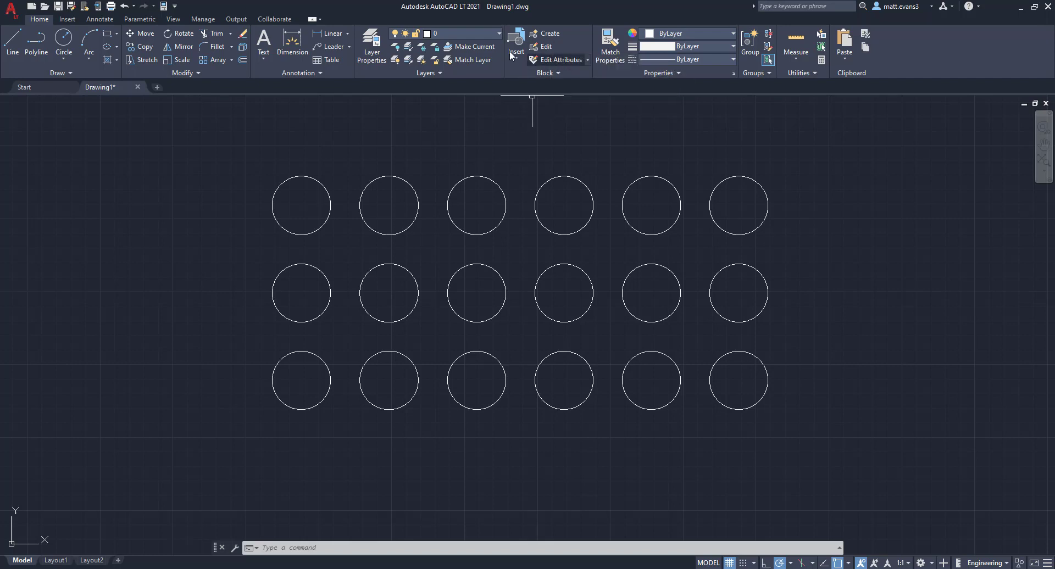
left_click(514, 41)
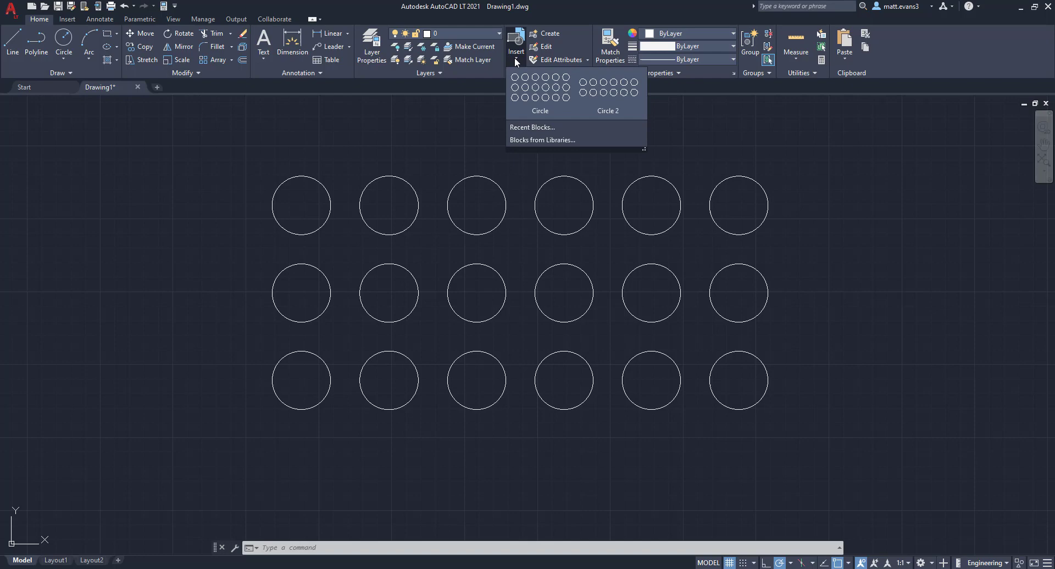
left_click(552, 33)
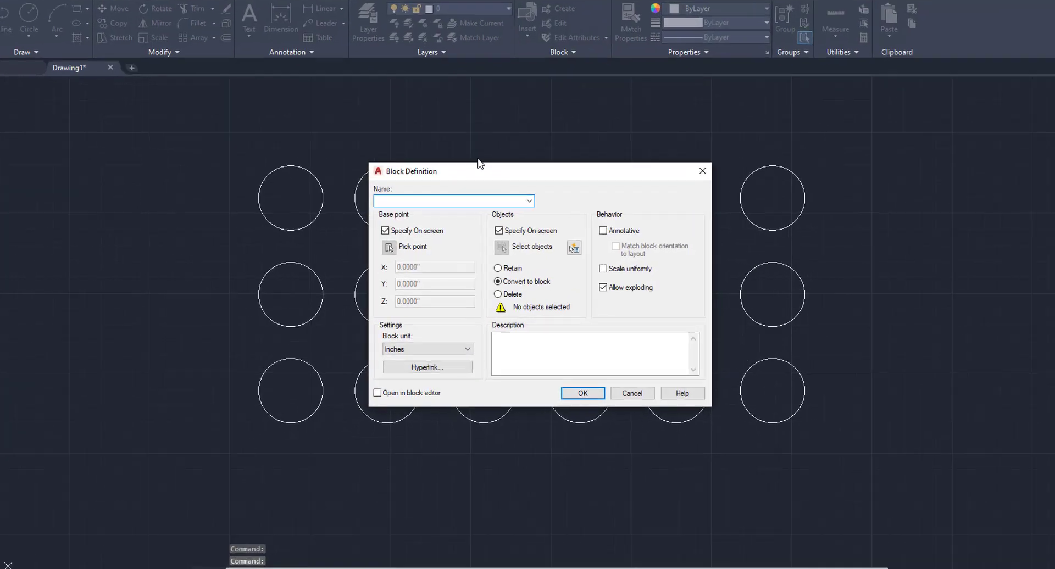
Name the block Circle 3 with Delete source objects and base point above the top-left circle
type("Circle 1")
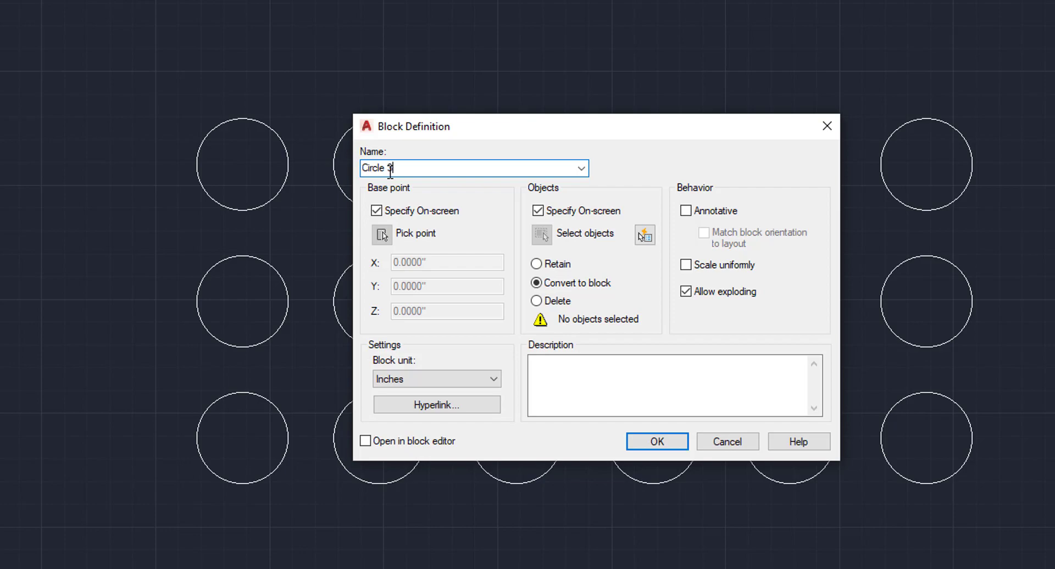
left_click(536, 301)
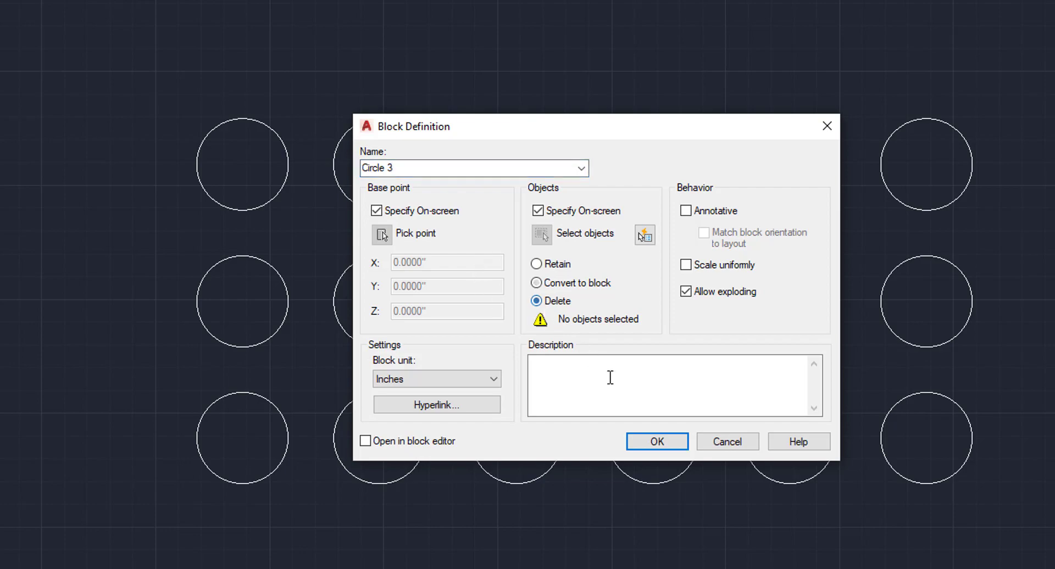
left_click(381, 234)
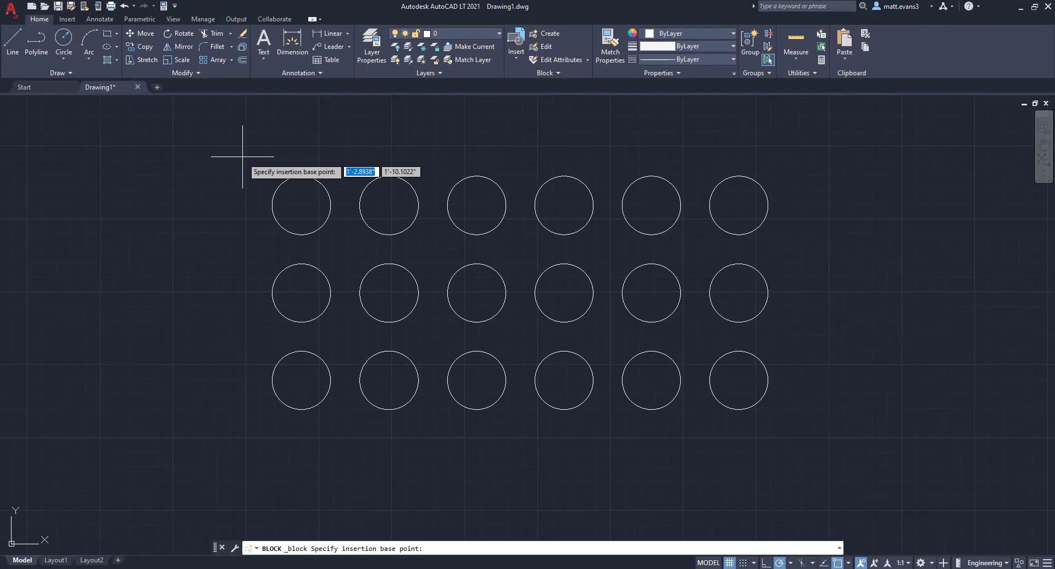
left_click(317, 205)
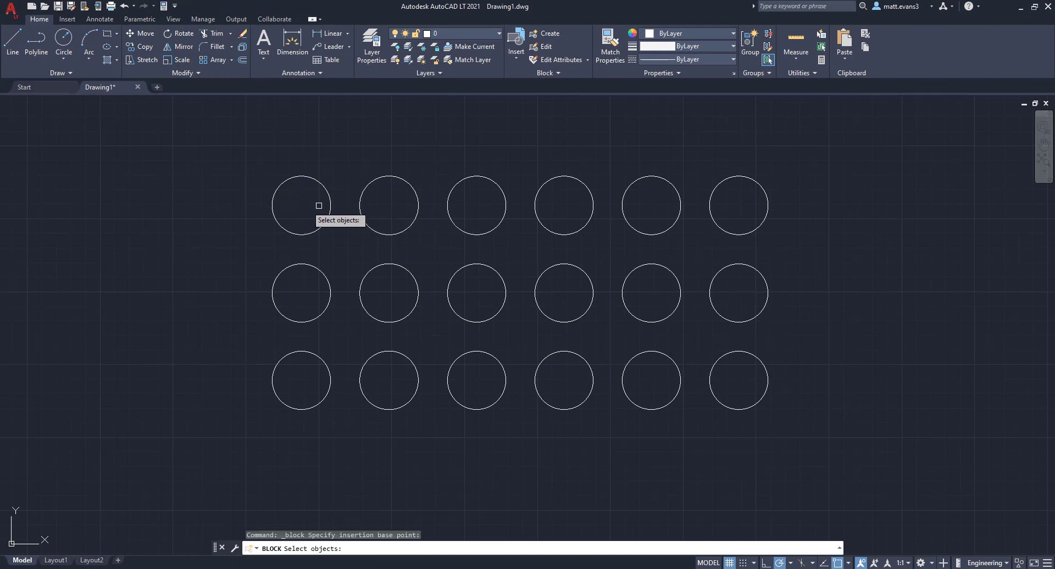